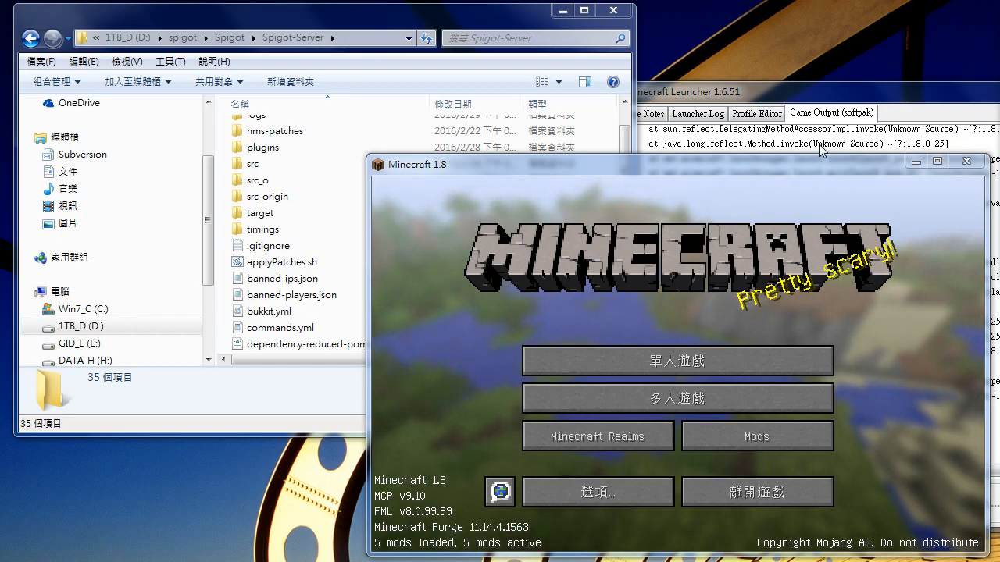
{"action": "mouse_move", "coordinate": [631, 184]}
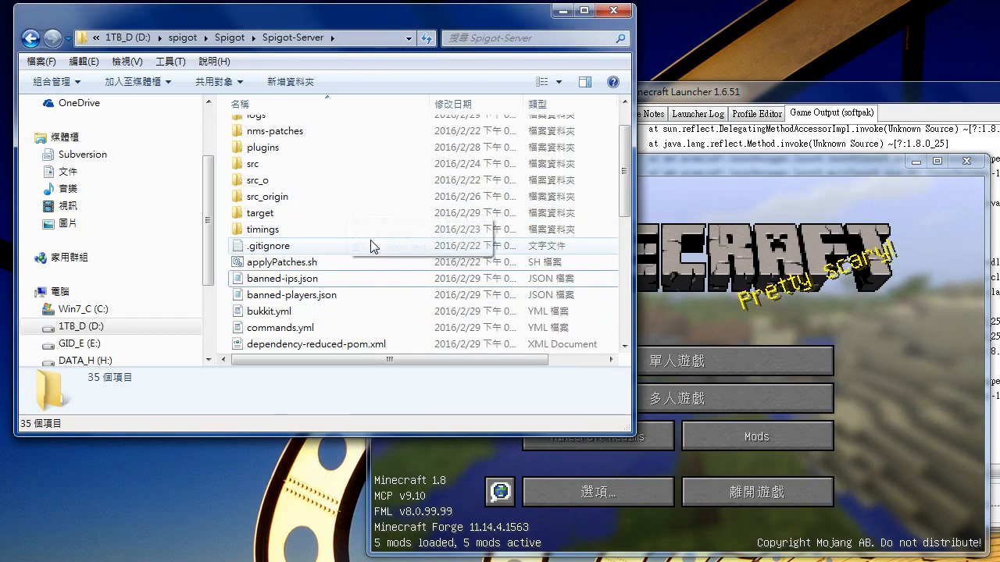
- Select a server file and scroll down to the world, world_nether and world_the_end folders
{"action": "left_click", "coordinate": [264, 275]}
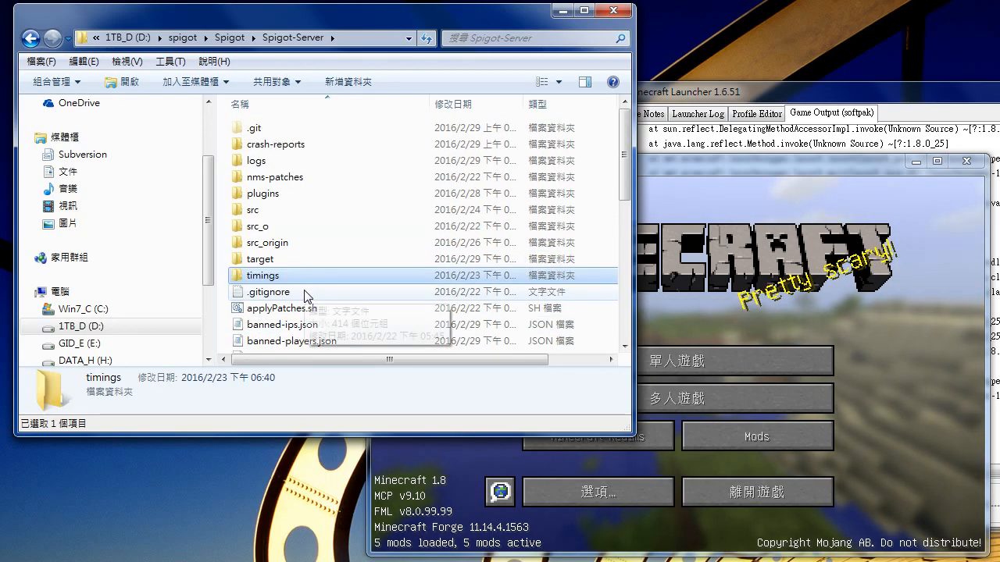
{"action": "scroll", "scroll_direction": "down", "scroll_amount": 3}
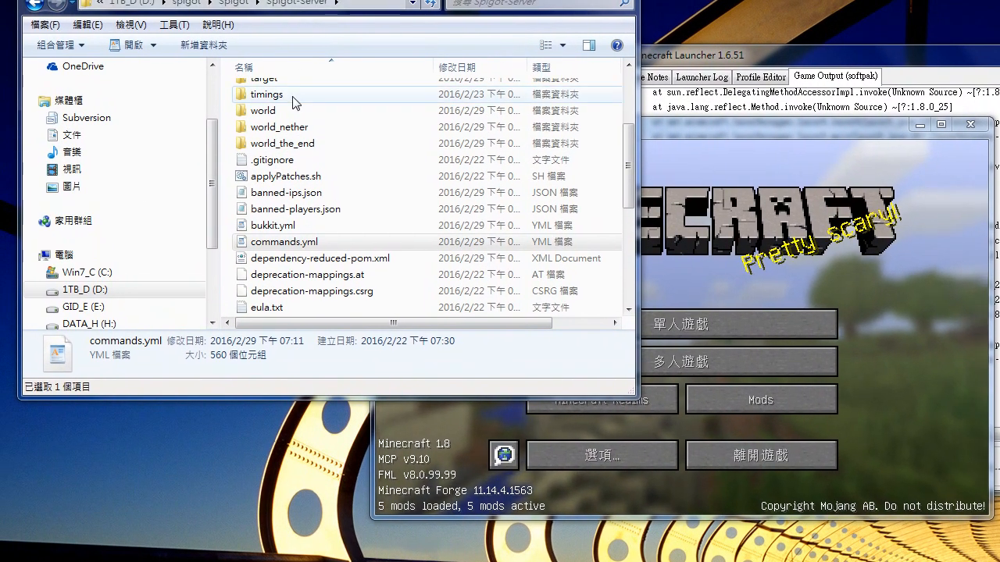
- Bring Minecraft to the front beside Task Manager and open the multiplayer server list
{"action": "left_click", "coordinate": [279, 127]}
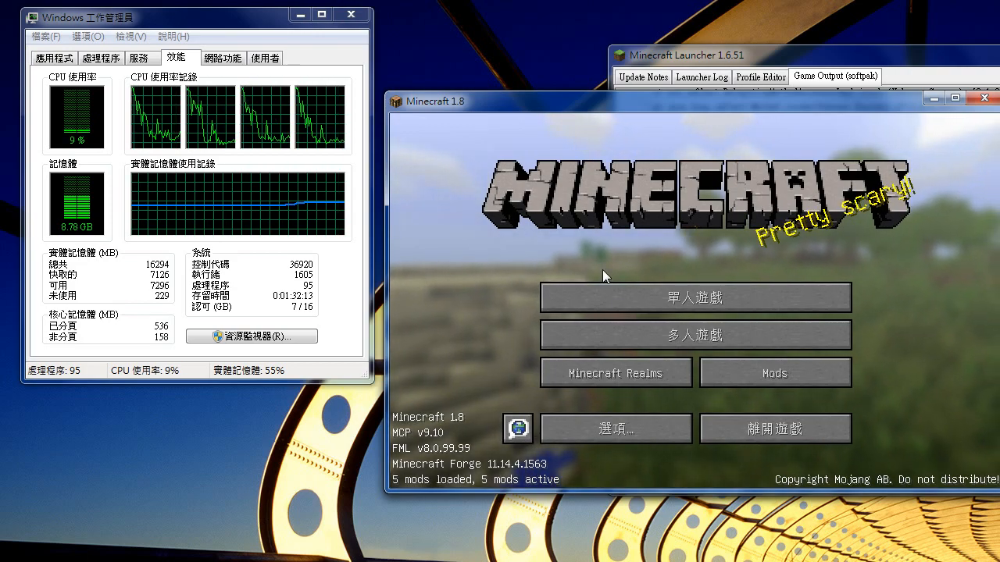
{"action": "left_click", "coordinate": [693, 298]}
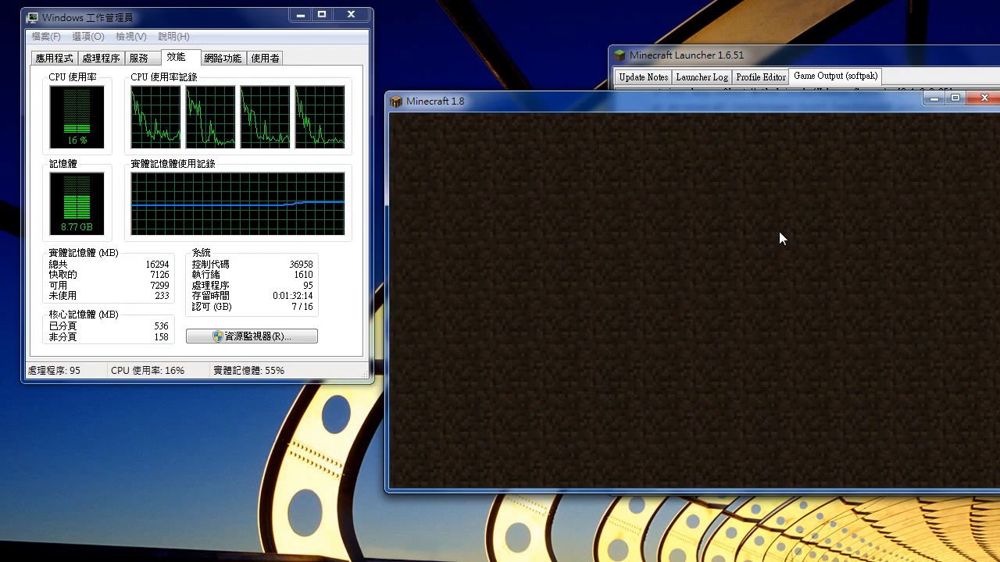